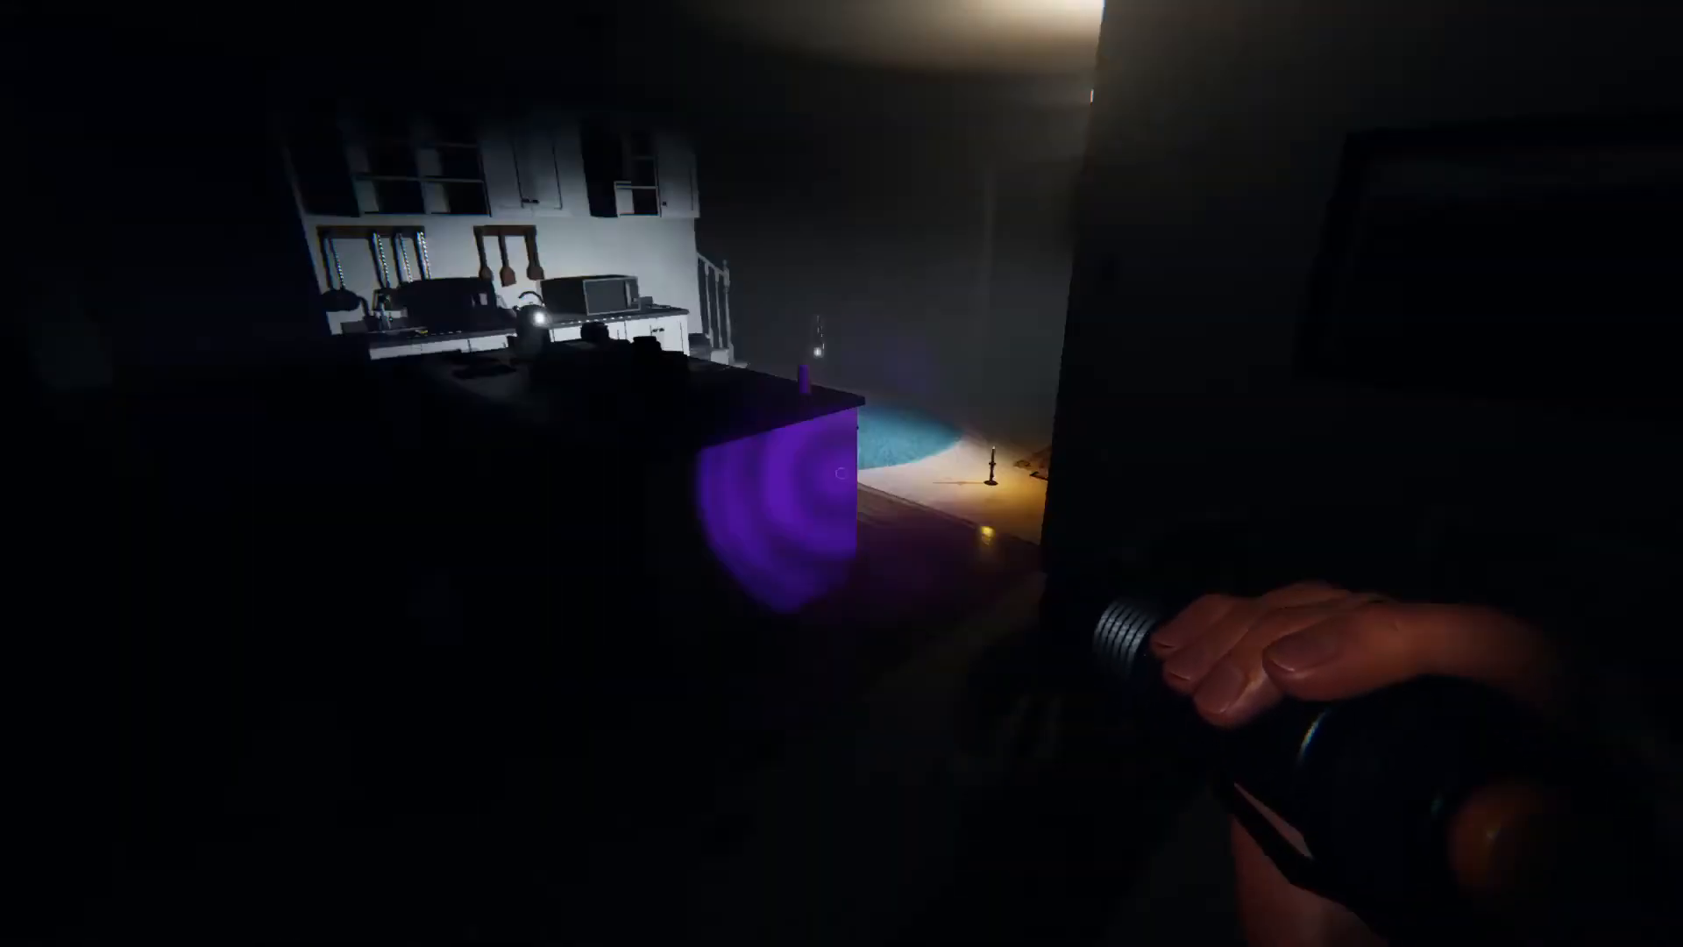
{"action": "mouse_move", "coordinate": [841, 473]}
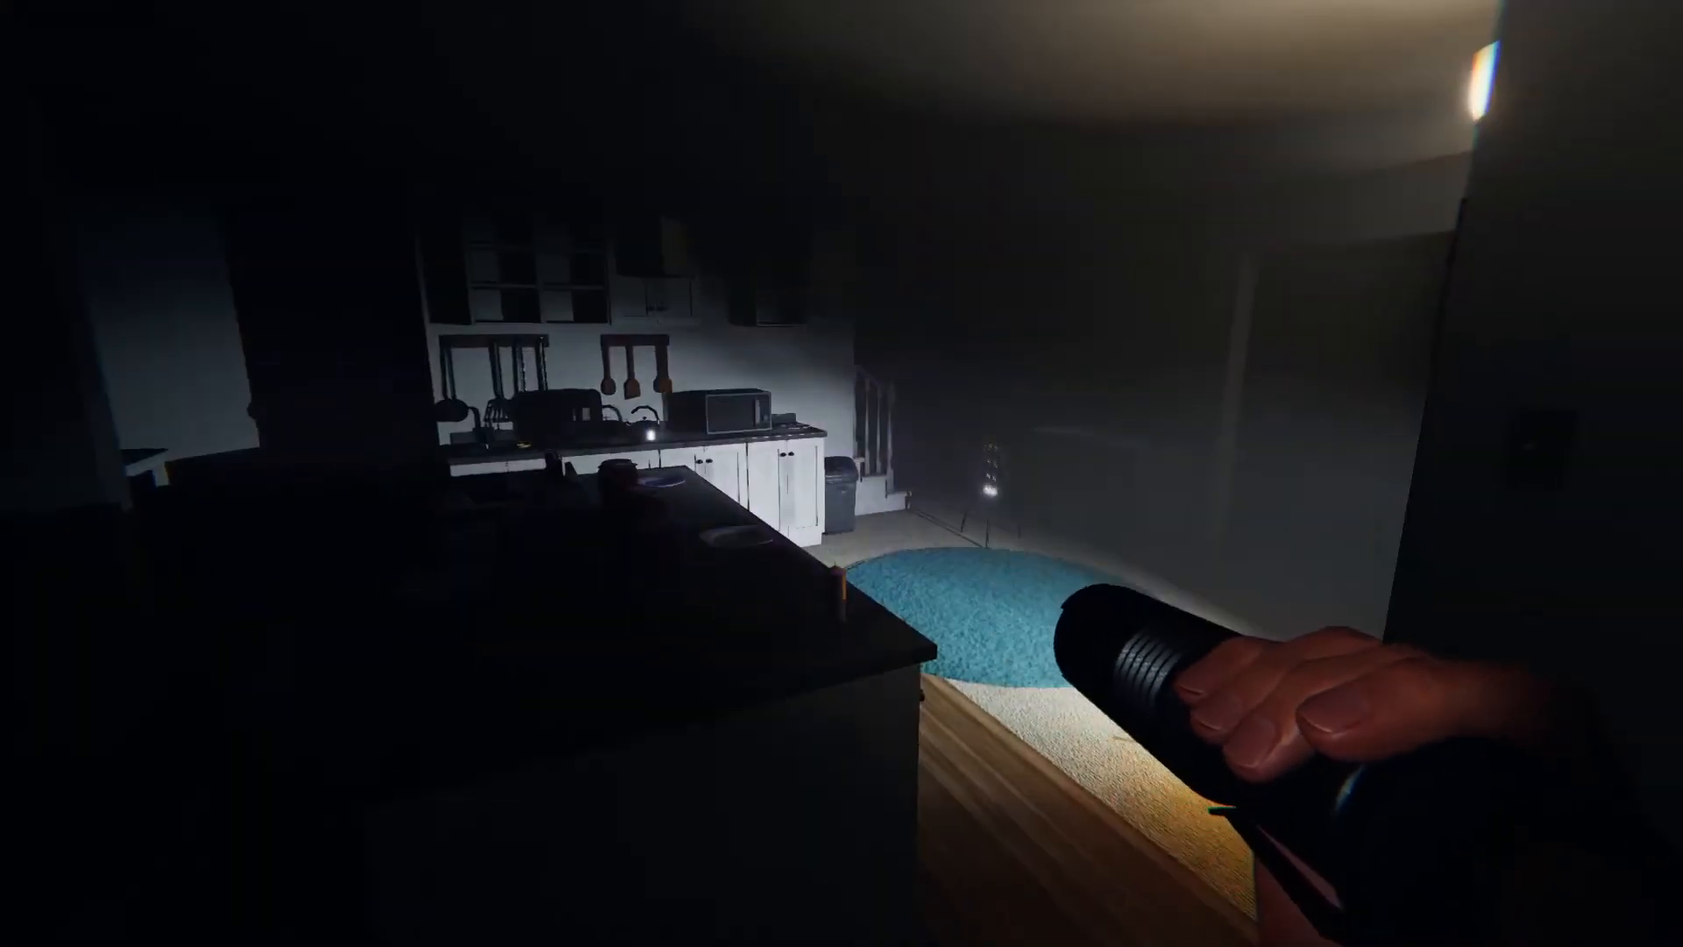
{"action": "mouse_move", "coordinate": [841, 473]}
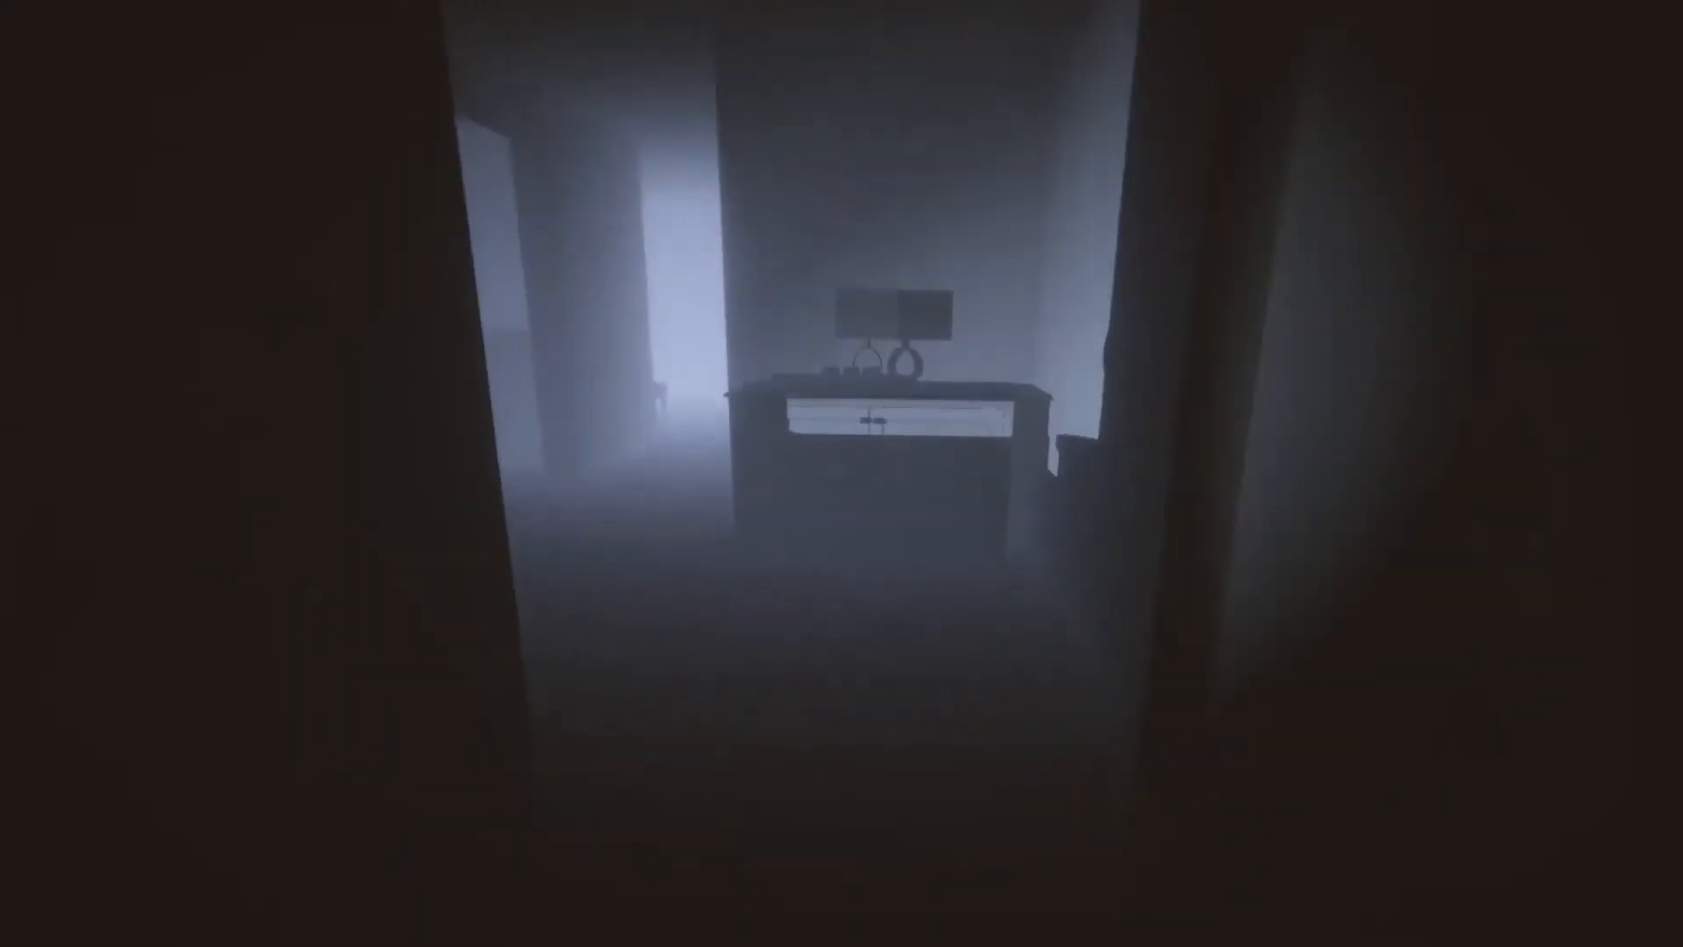
{"action": "mouse_move", "coordinate": [841, 473]}
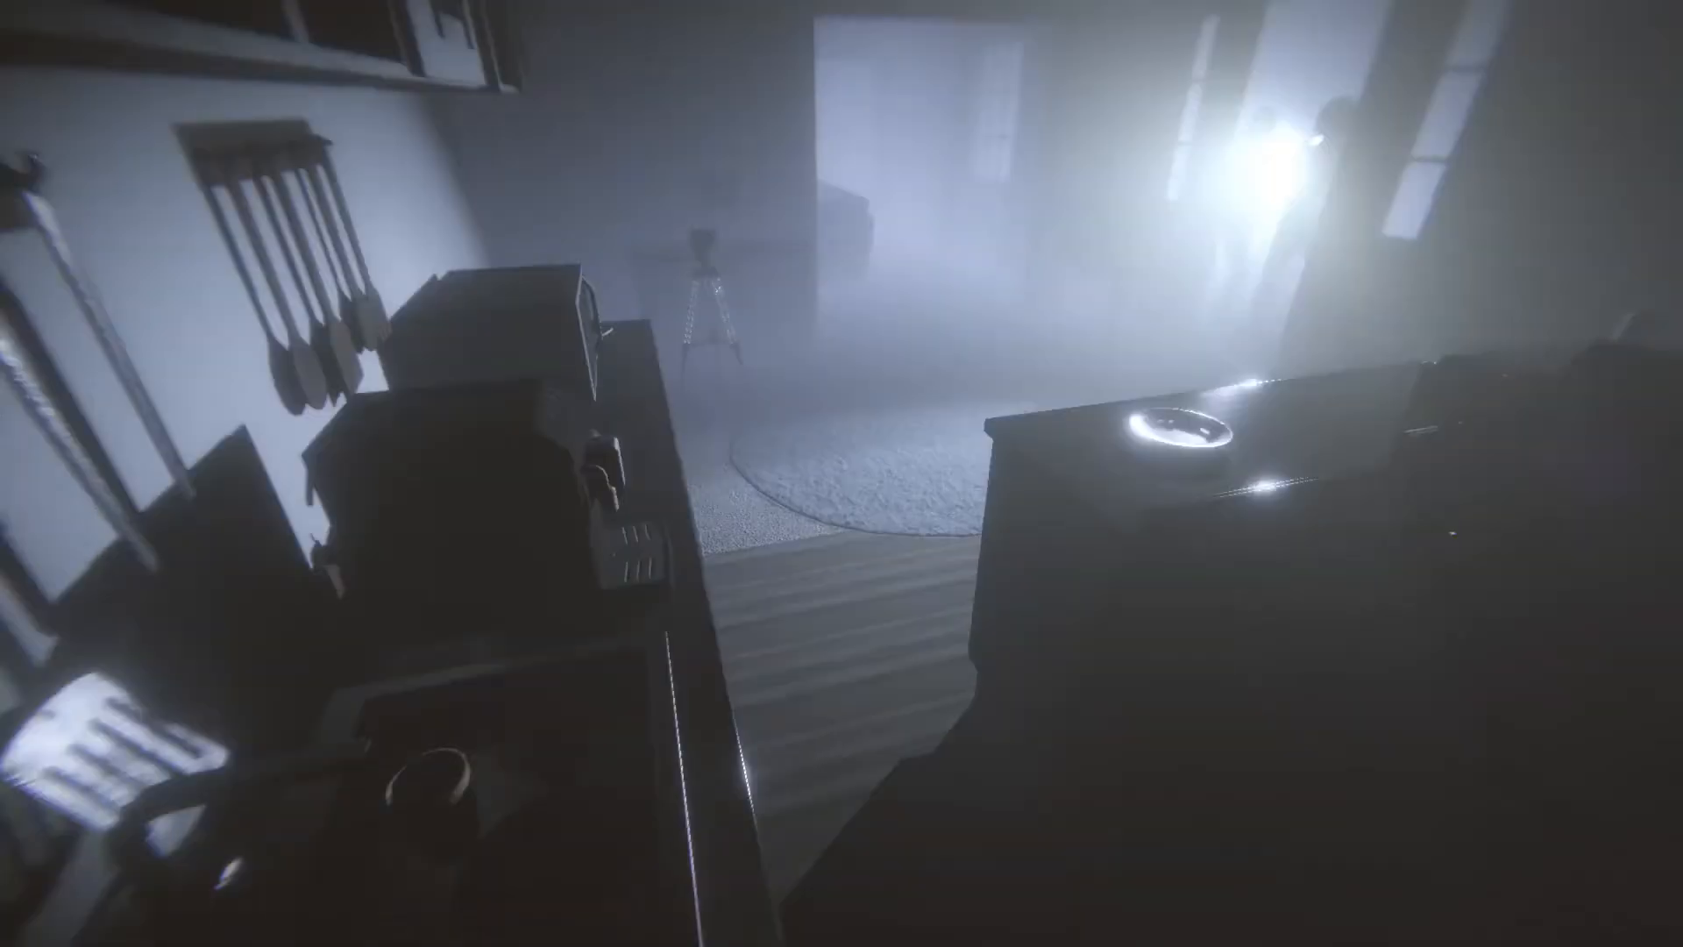